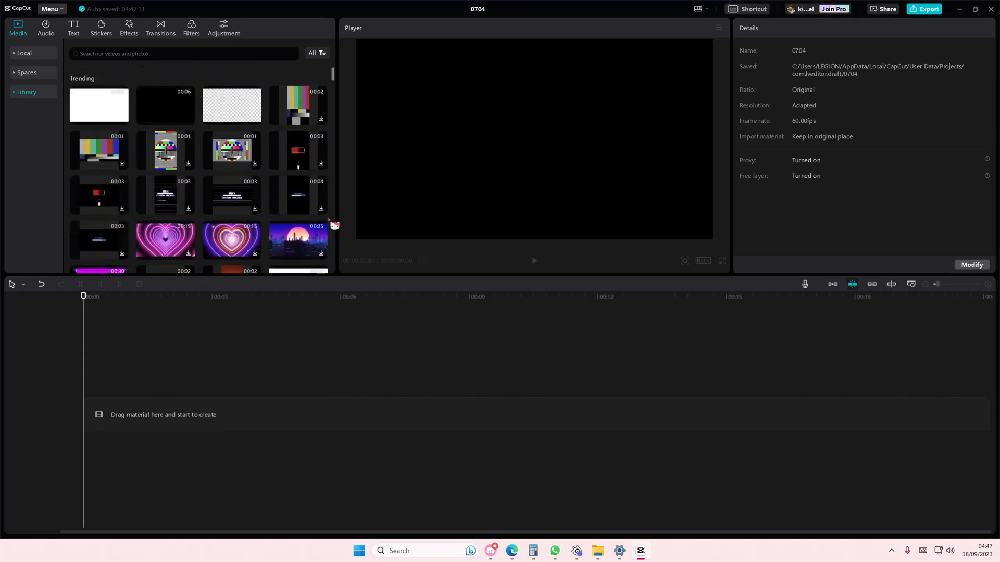
Step: Show the imported Local media clips and scroll through them to find the gameplay clip
click(24, 53)
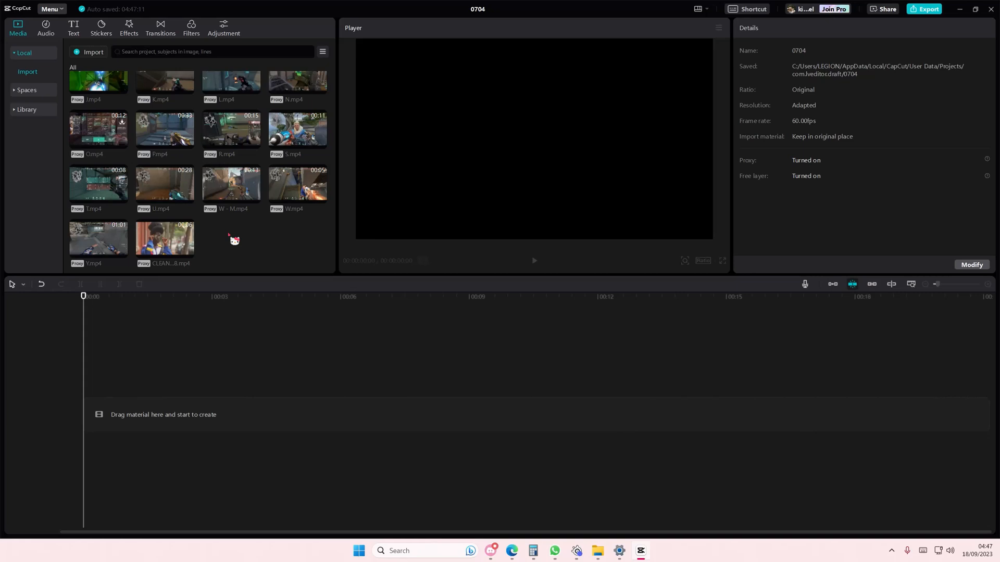
scroll(up, 3)
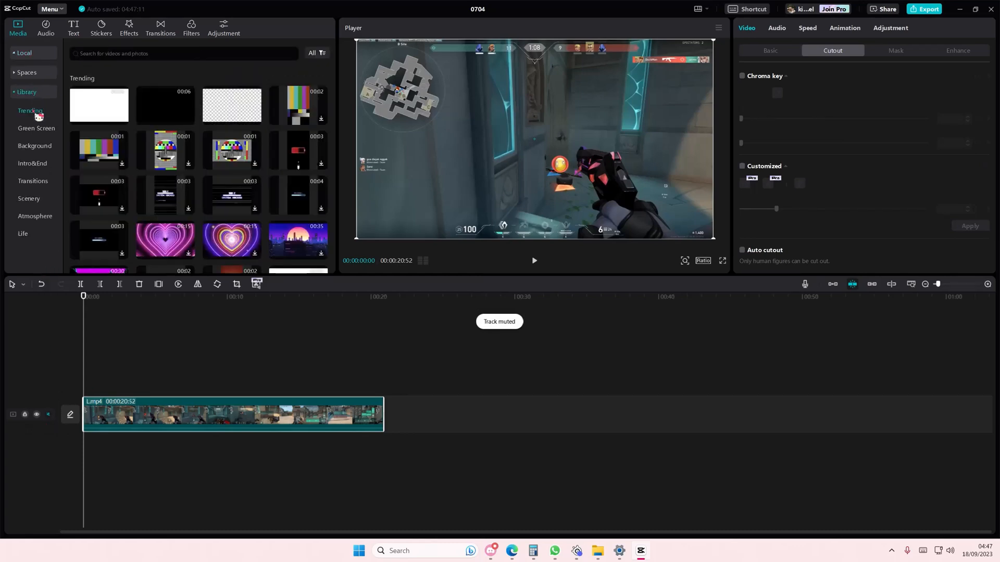
mouse_move(48, 145)
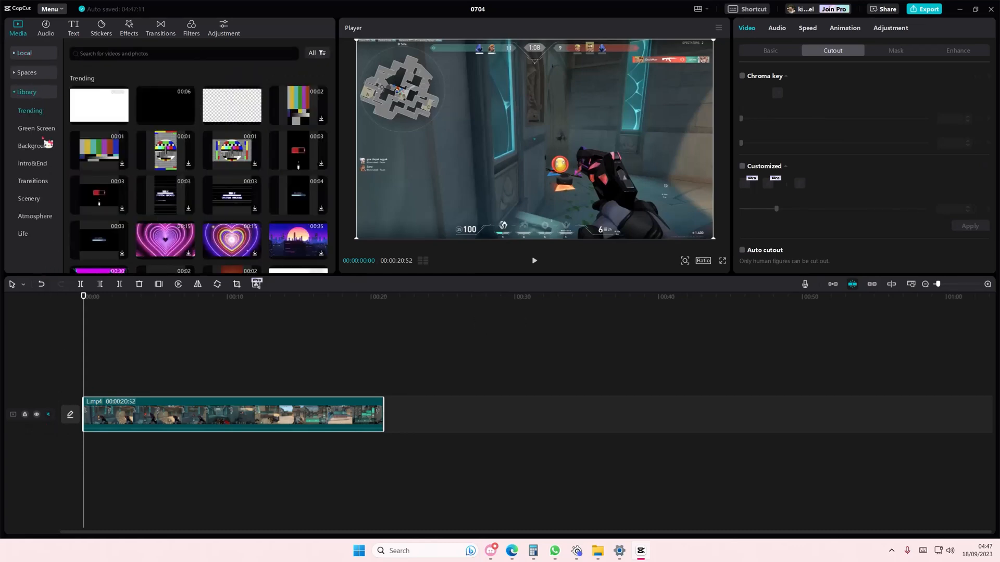
Step: Browse Library stock clips, previewing the paper-tear and sketched cat clips, then bring up the full Green Screen collection
click(36, 129)
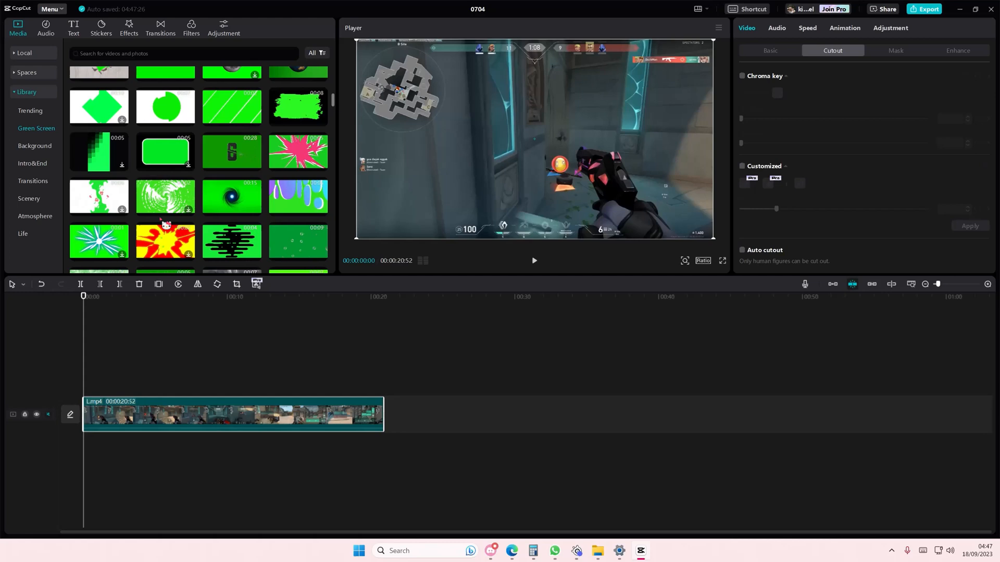
scroll(up, 3)
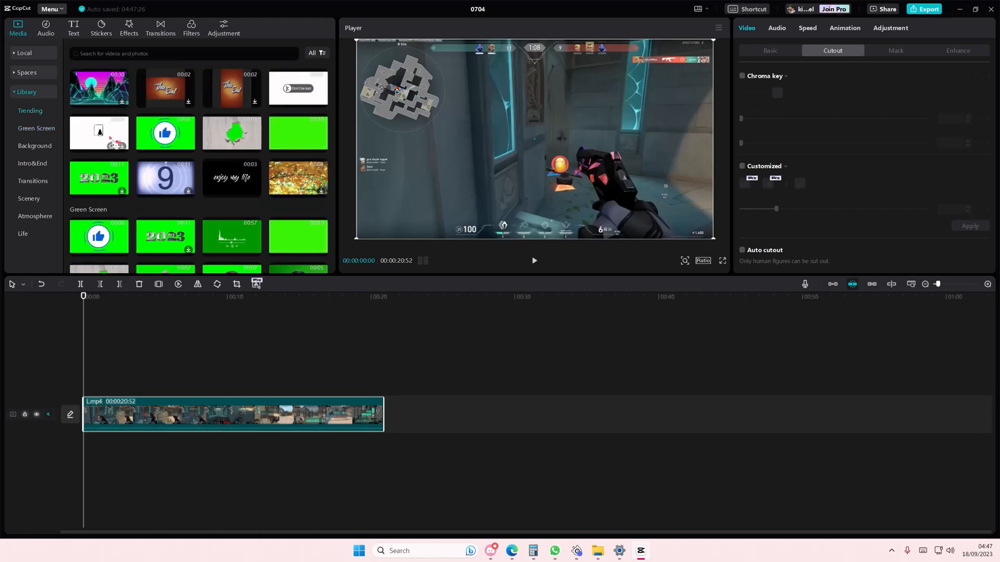
click(231, 132)
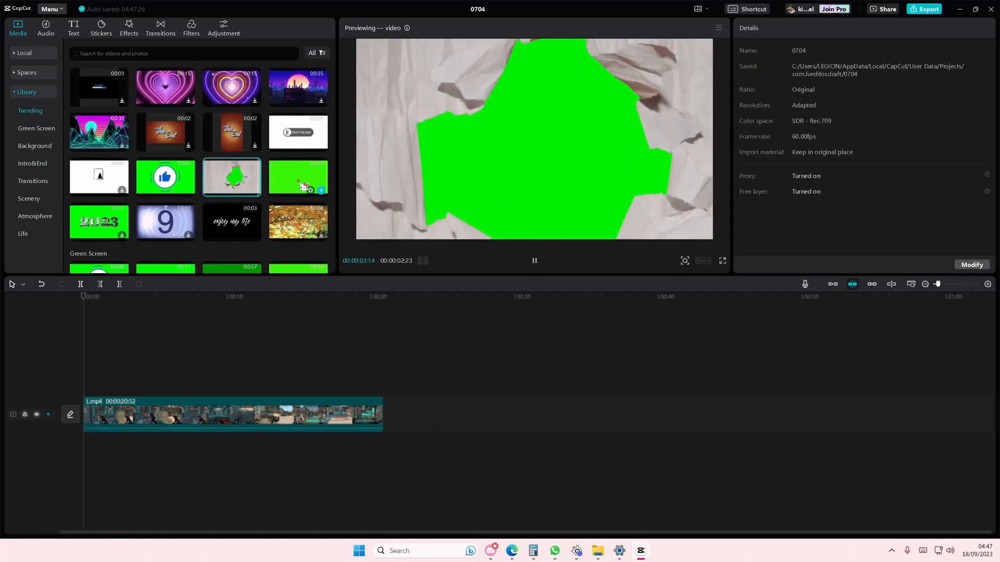
click(298, 177)
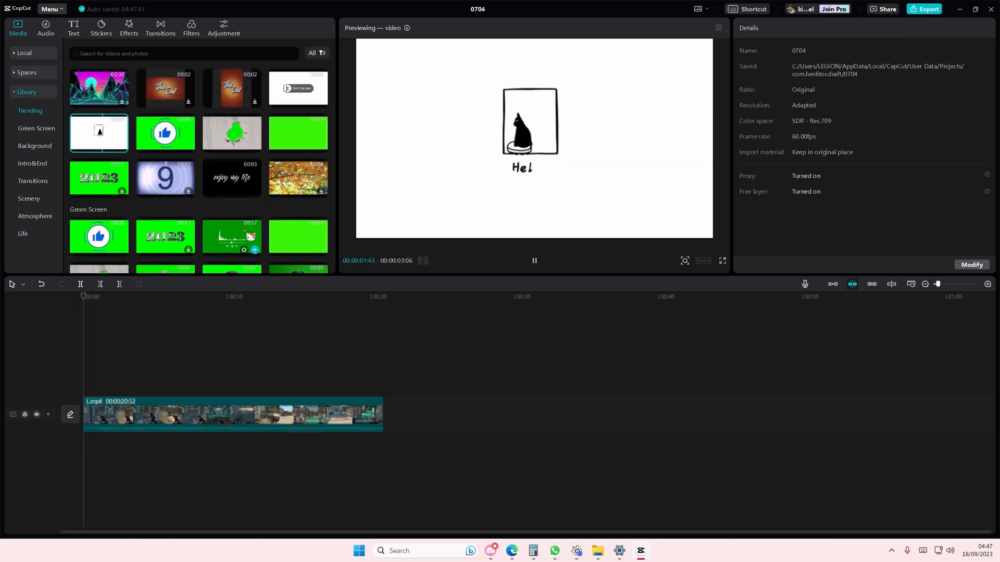
click(297, 237)
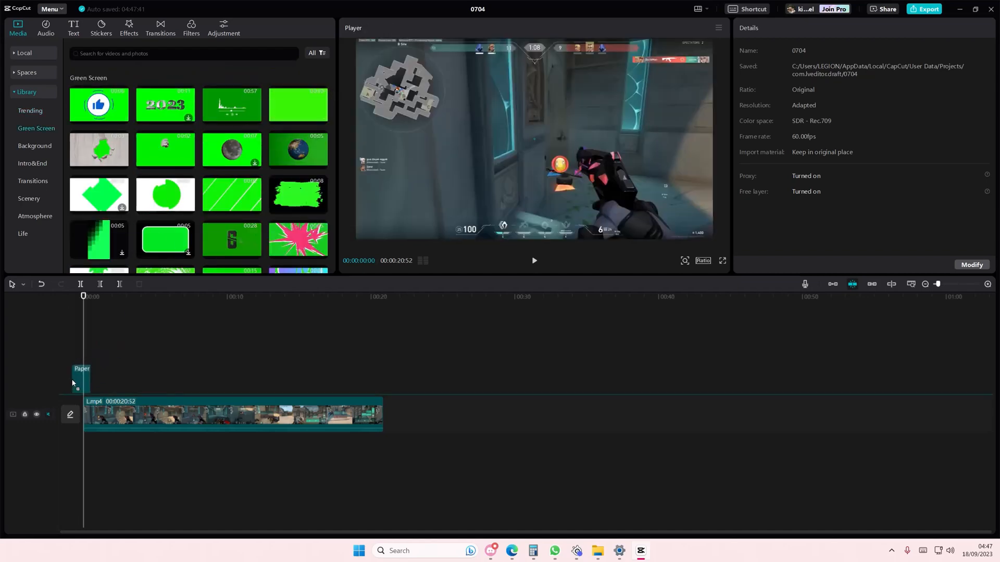
Step: Put the paper-crumple clip on an overlay track and enable Chroma key with the Color picker on its green
click(82, 379)
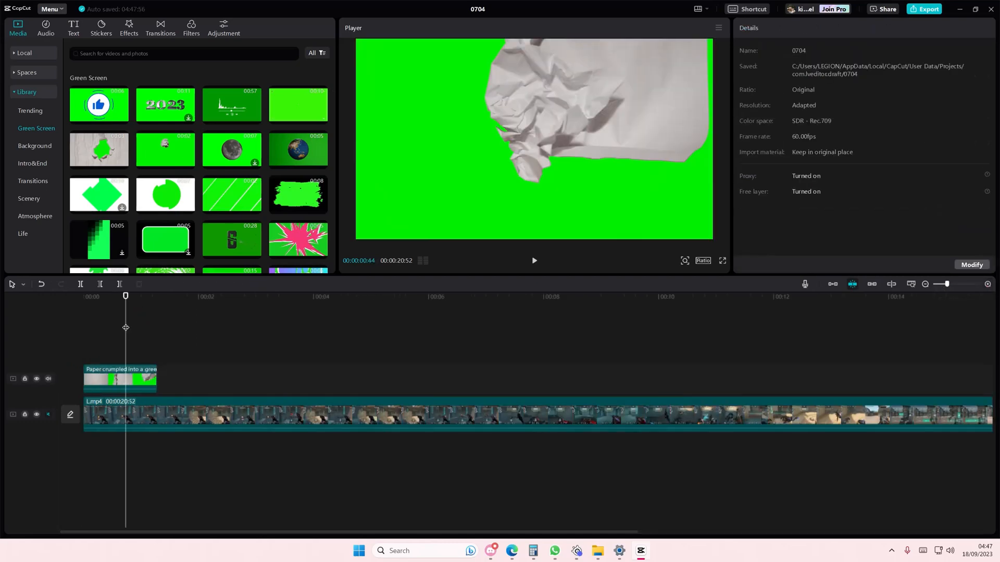
click(119, 379)
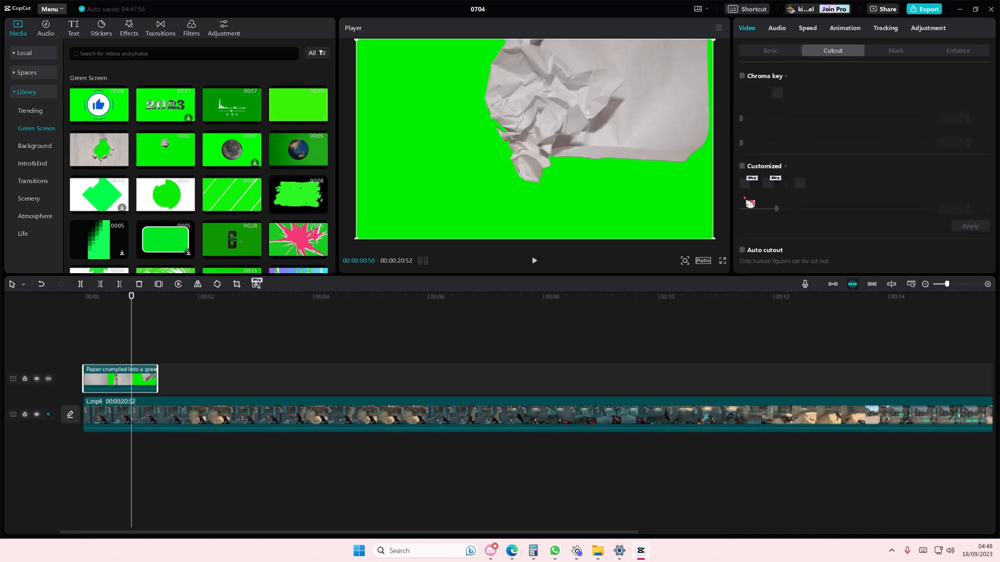
click(741, 76)
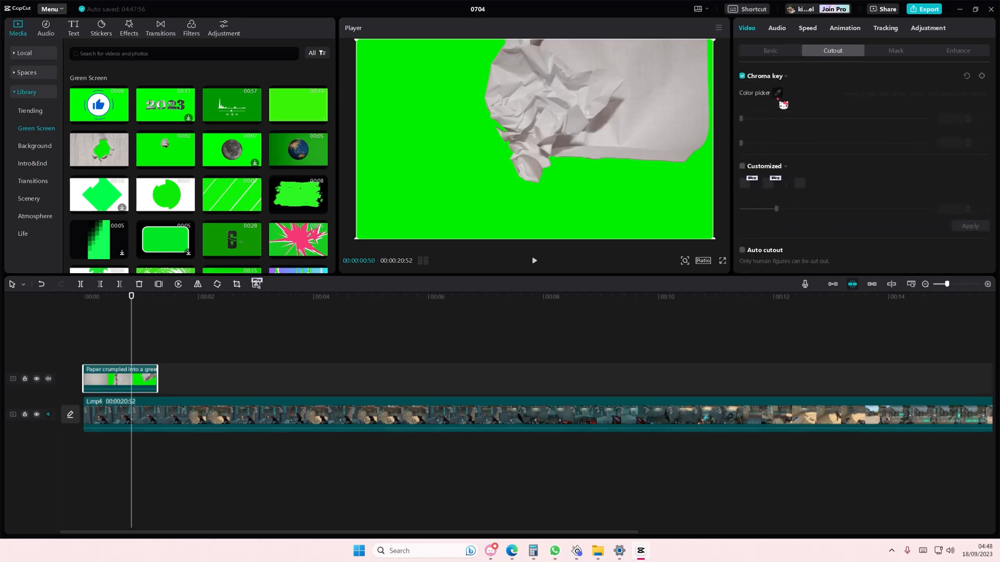
click(788, 93)
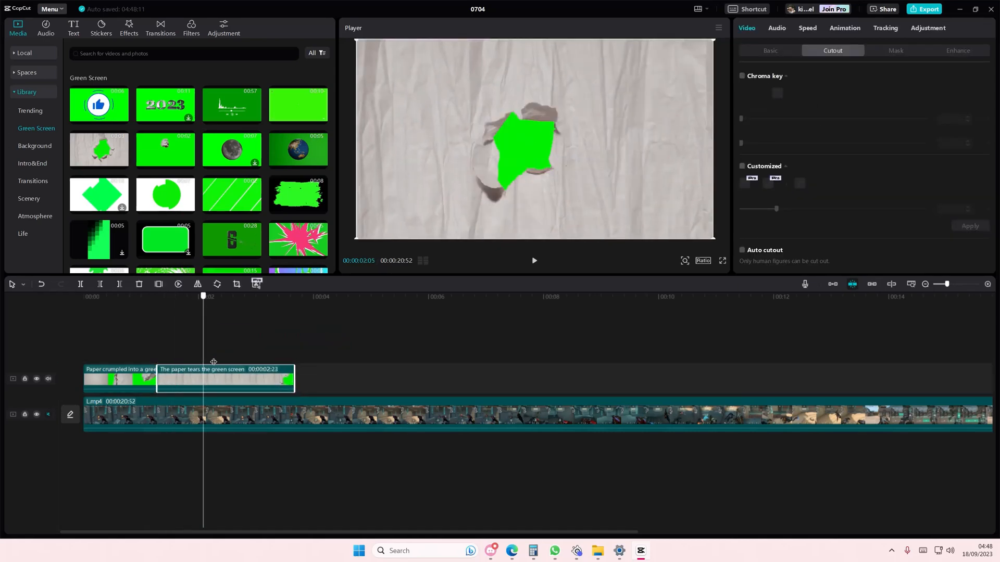
Step: Enable Chroma key on the paper-tear clip so the gameplay shows through the torn hole
click(741, 76)
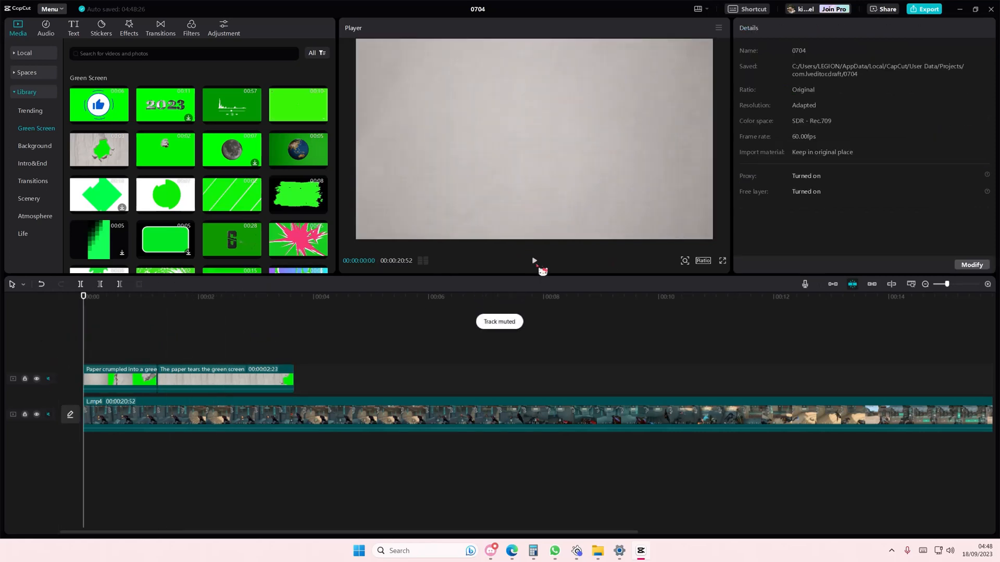
click(533, 260)
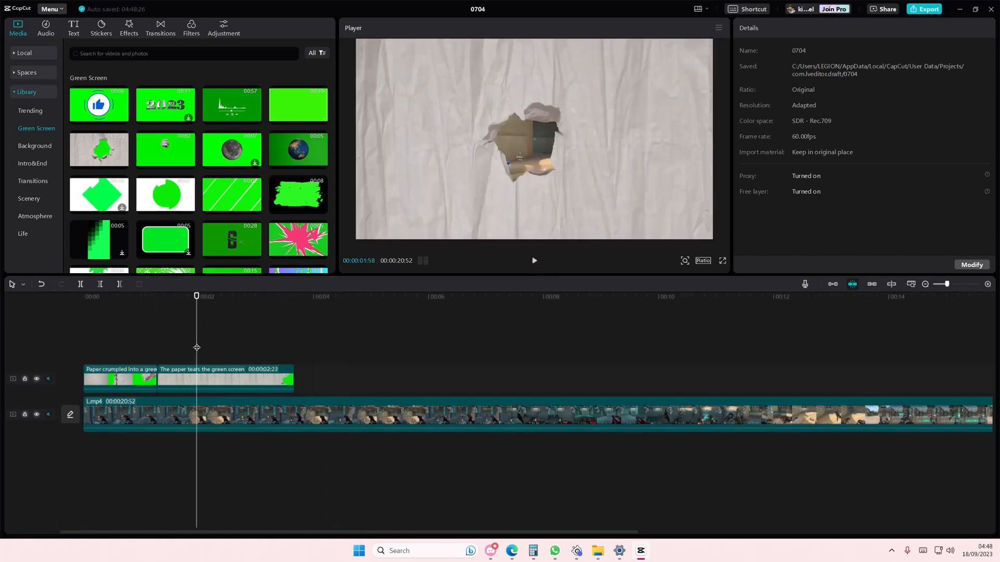
click(533, 260)
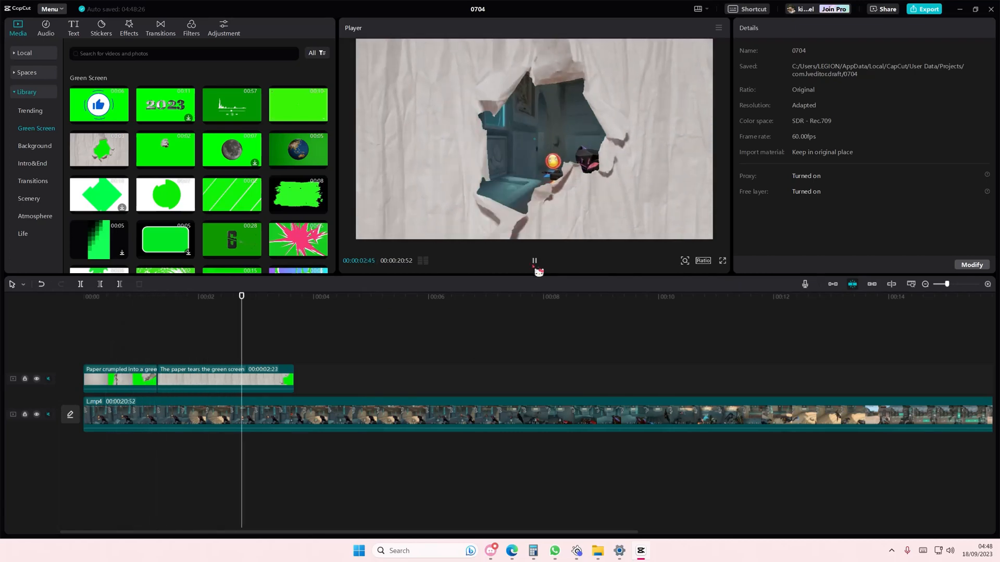
click(533, 261)
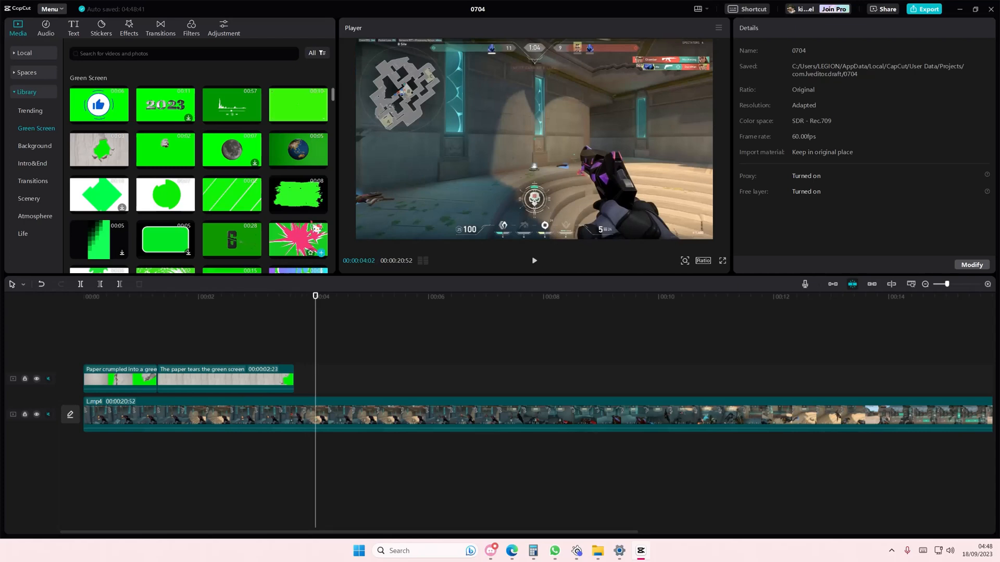
scroll(down, 3)
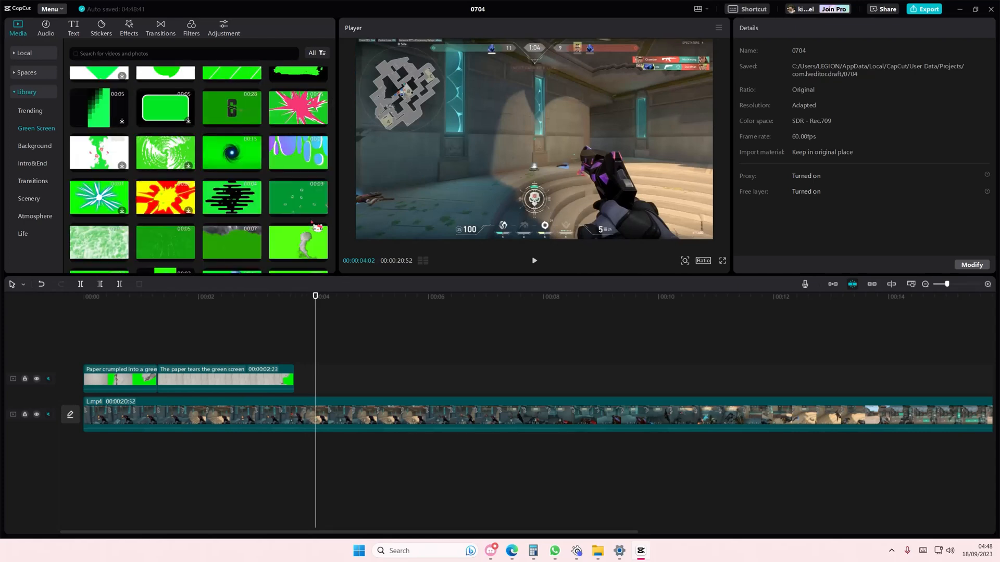